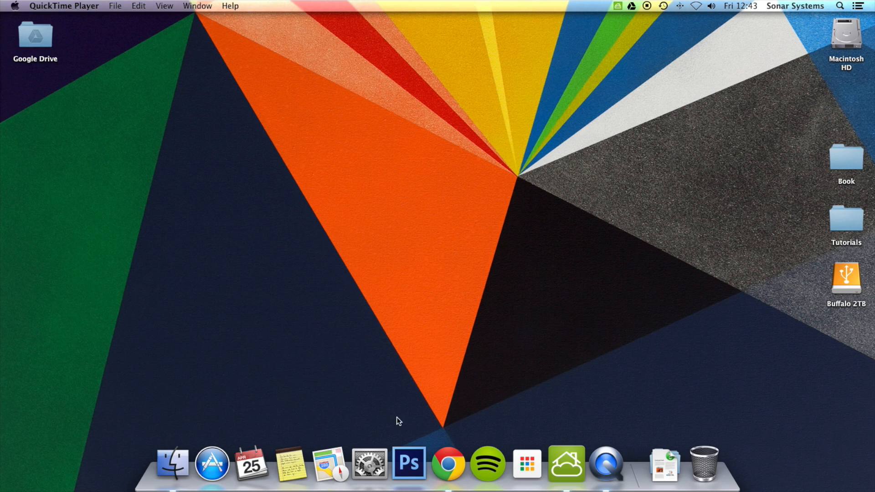
# Visit cocos2d-x.org in Chrome and go to its Download page
pyautogui.click(447, 463)
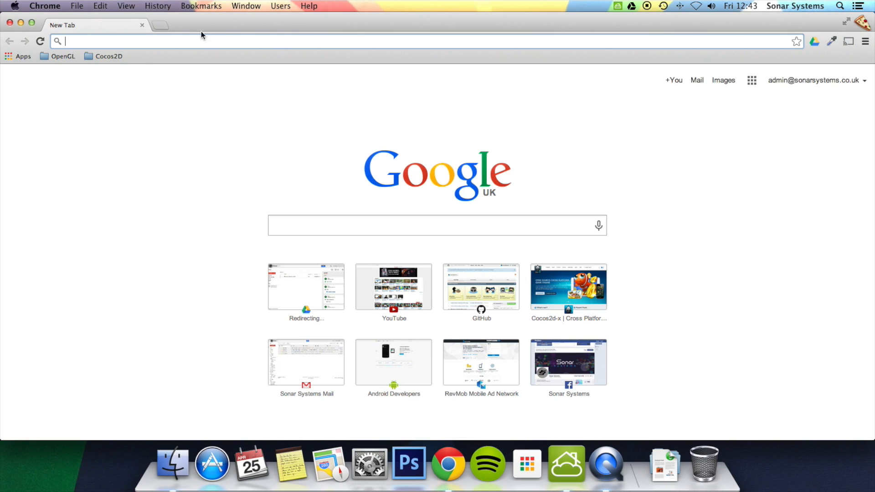
pyautogui.write('cocos2d-x.org')
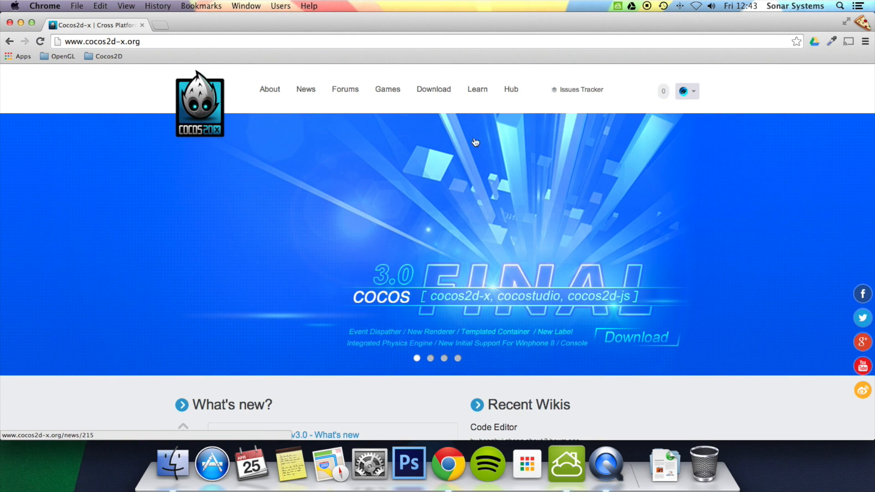
pyautogui.click(433, 89)
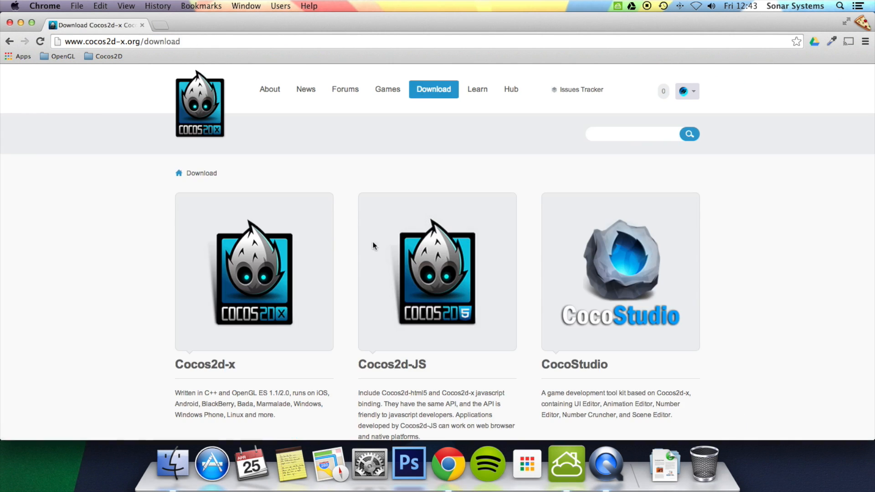
pyautogui.scroll(-3)
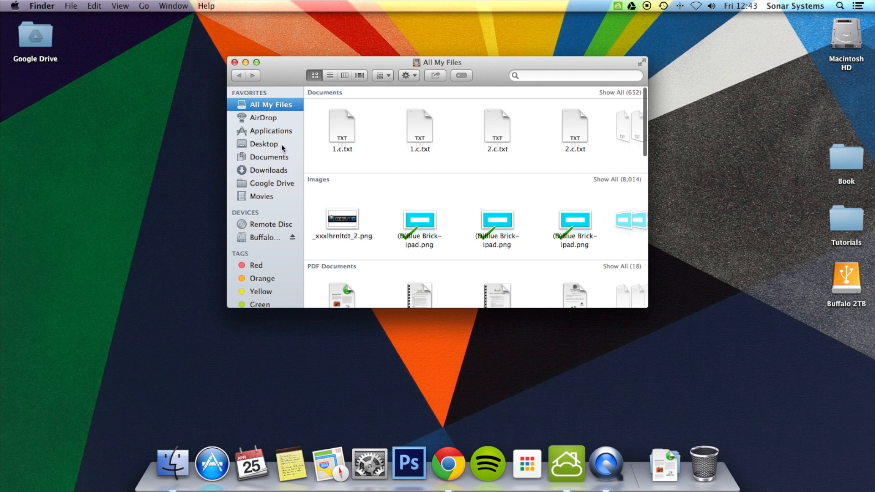
# Browse Applications > Development > Cocos2d-x > V3.0 and extract cocos2d-x-3.0.zip
pyautogui.click(273, 130)
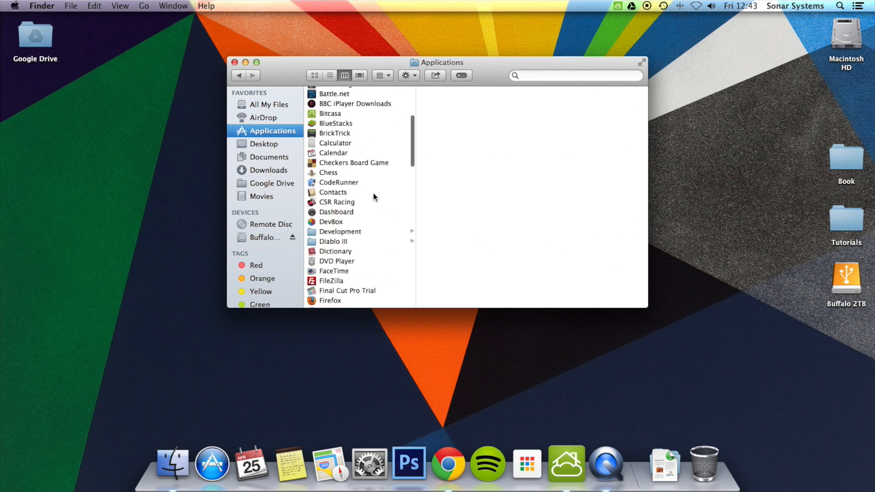
pyautogui.click(339, 231)
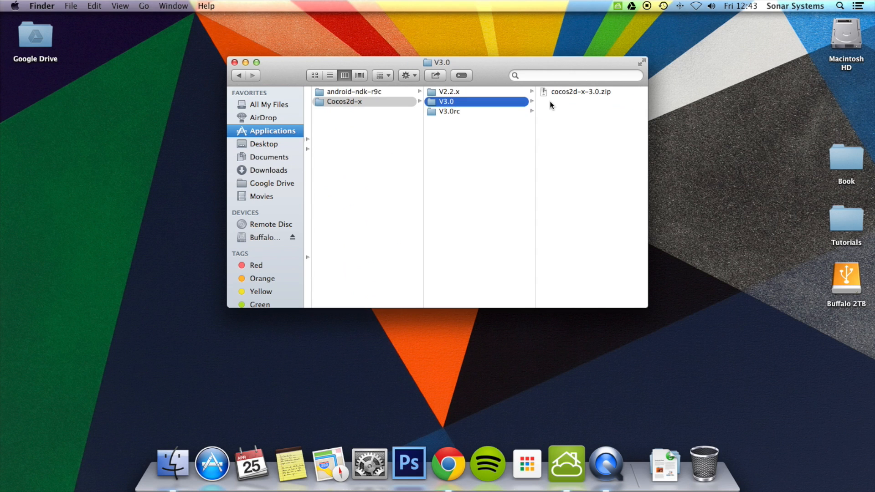
pyautogui.moveTo(559, 98)
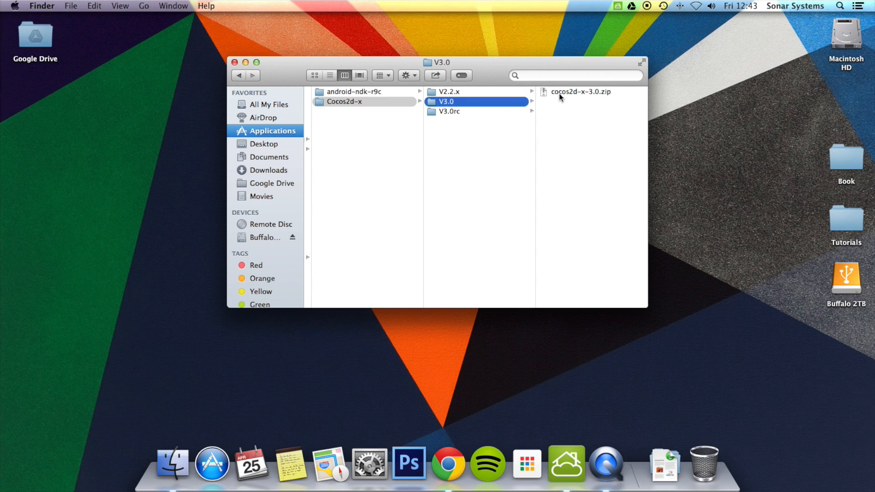
pyautogui.click(581, 91)
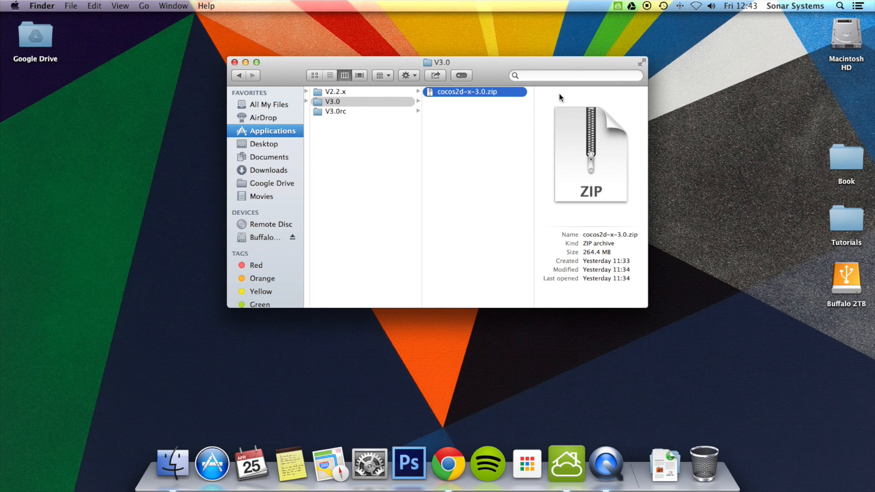
pyautogui.doubleClick(474, 91)
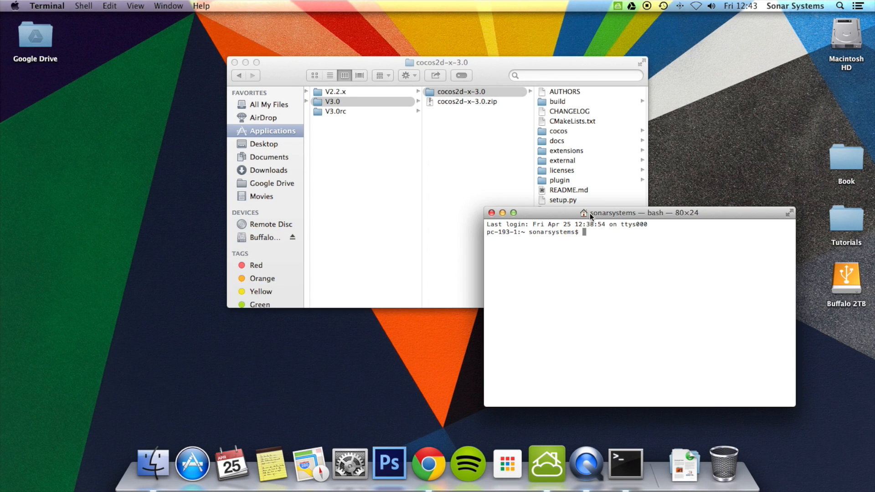
pyautogui.moveTo(641, 254)
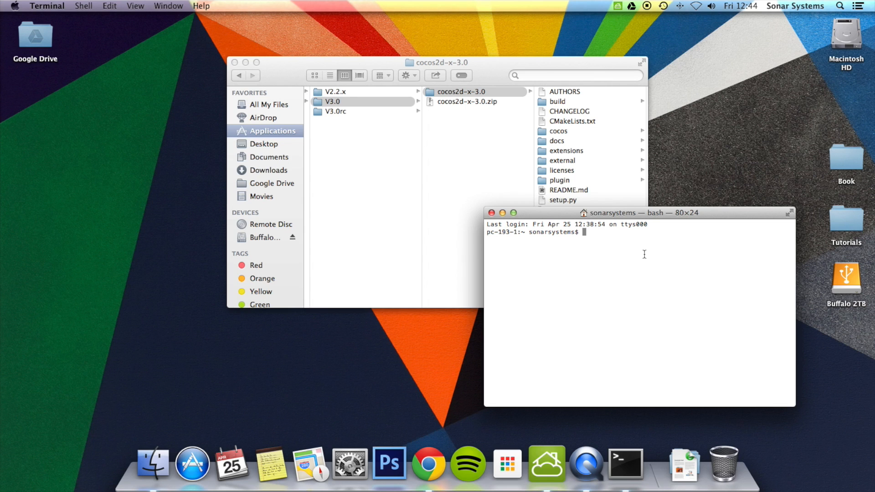
# cd into cocos2d-x-3.0 and run python ./setup.py, skipping the NDK_ROOT prompt
pyautogui.write('cd')
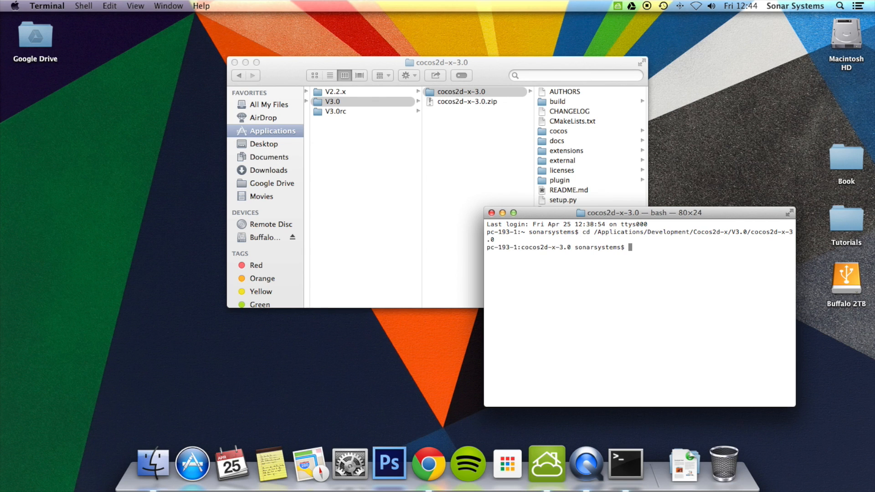
pyautogui.moveTo(639, 212); pyautogui.dragTo(307, 209)
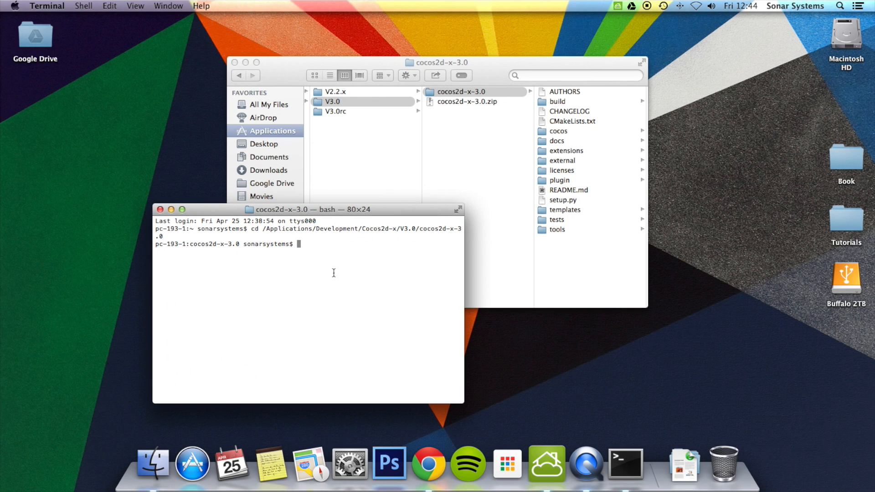
pyautogui.write('python .')
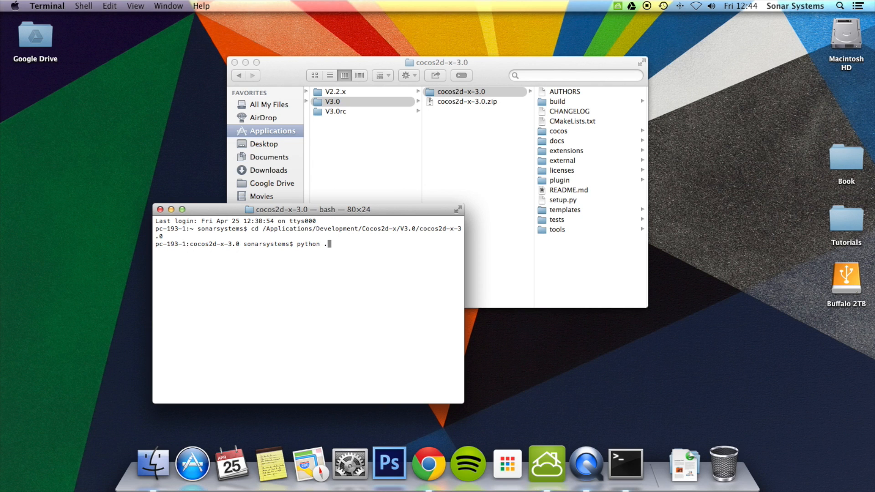
pyautogui.write('/ se')
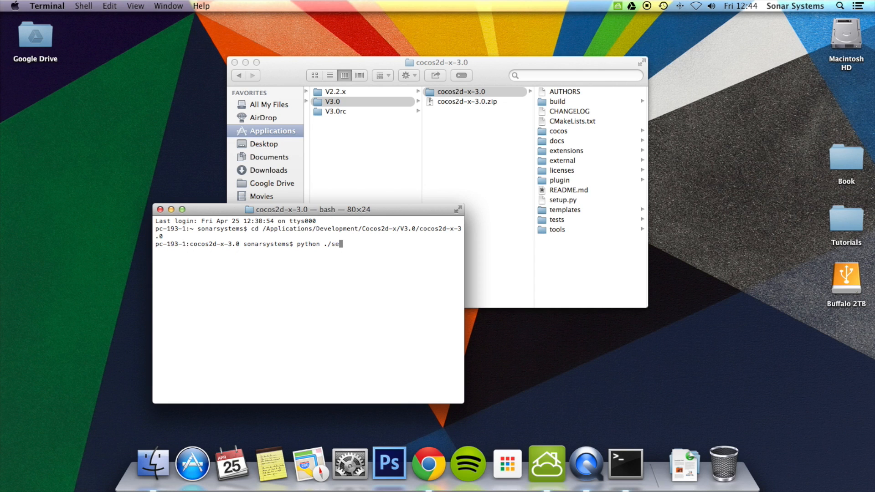
pyautogui.write('tup.py')
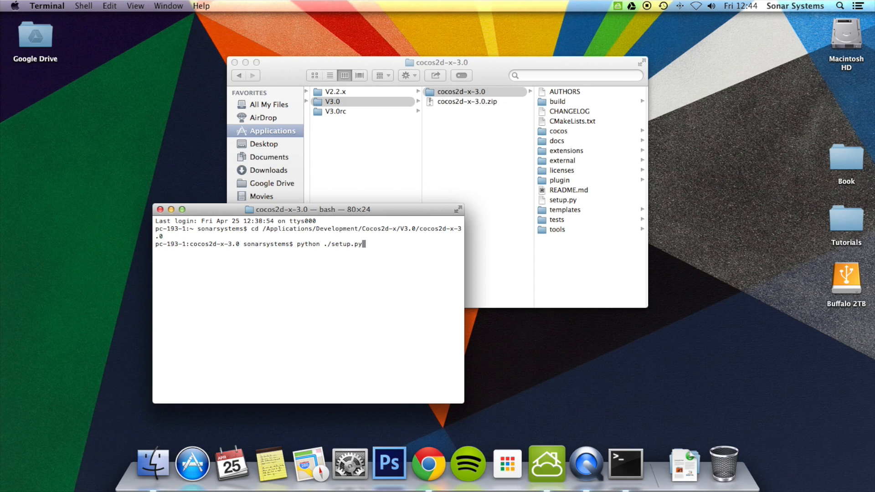
pyautogui.press('enter')
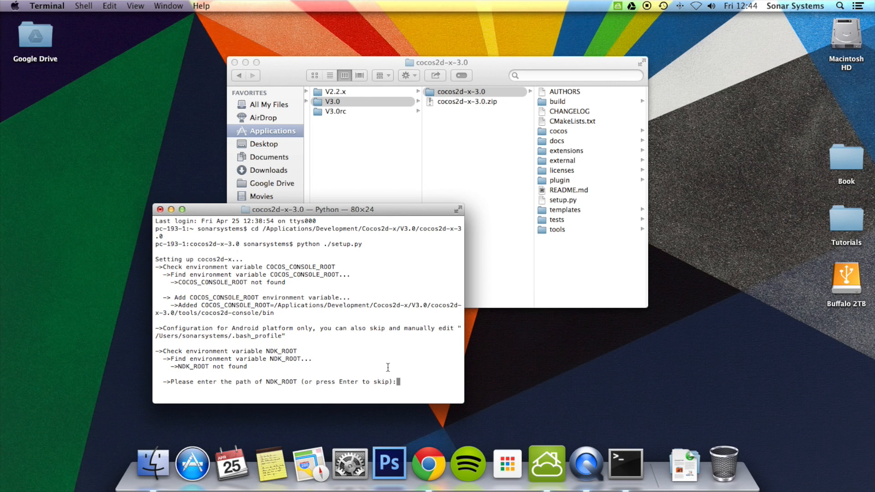
pyautogui.press('enter')
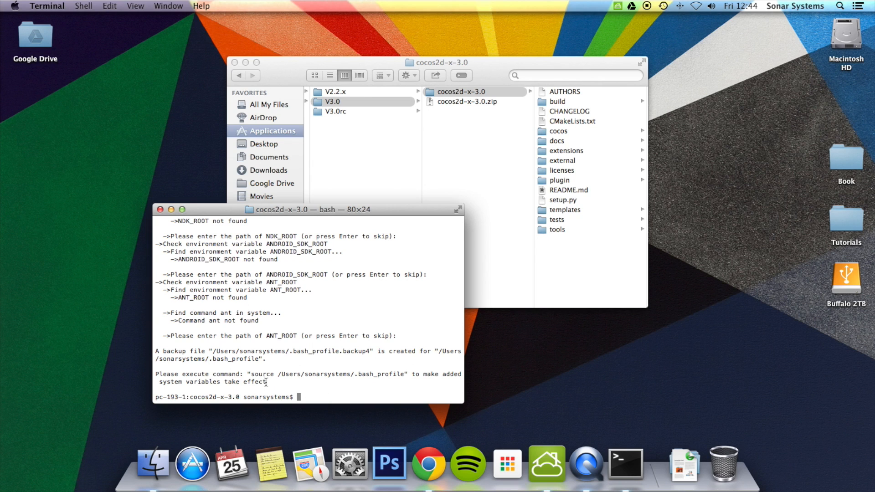
# Source /Users/sonarsystems/.bash_profile and rerun setup.py, skipping the Android paths
pyautogui.write('source')
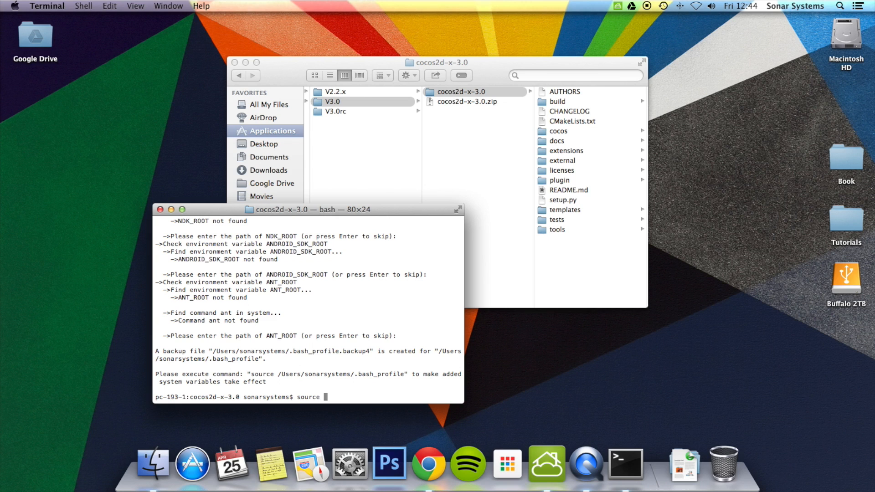
pyautogui.write('/Users')
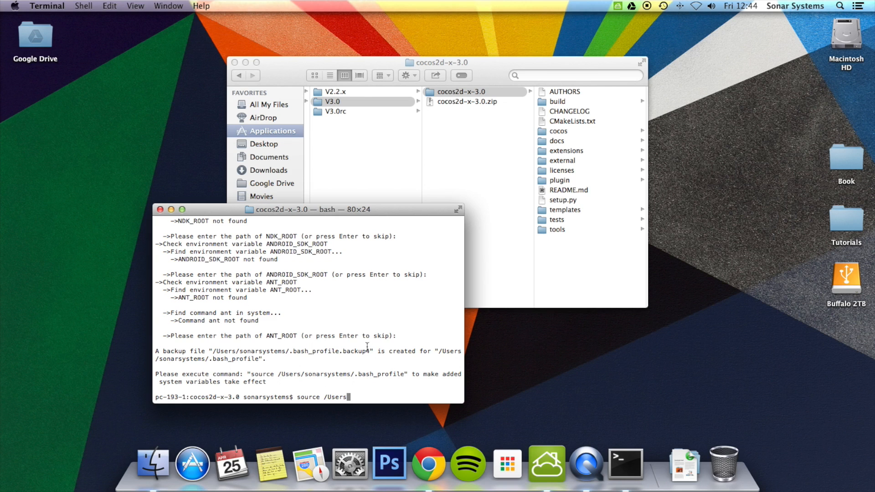
pyautogui.write('sonarsystems/')
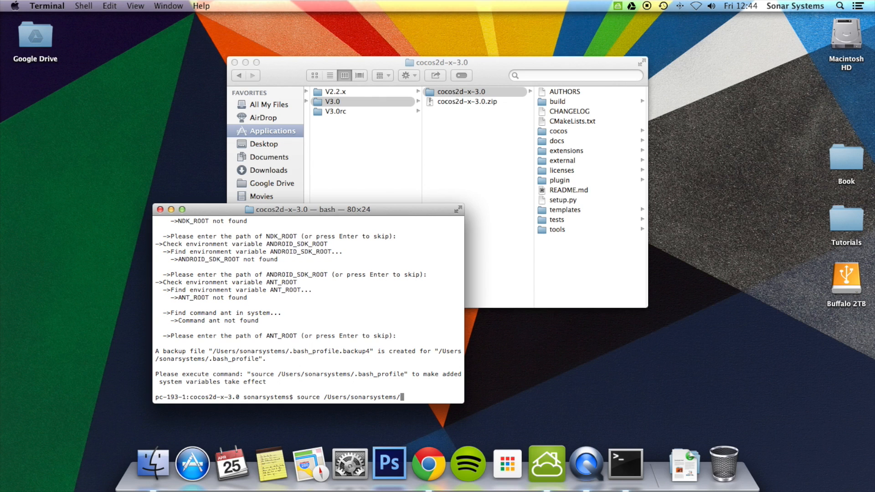
pyautogui.write('.bash_por')
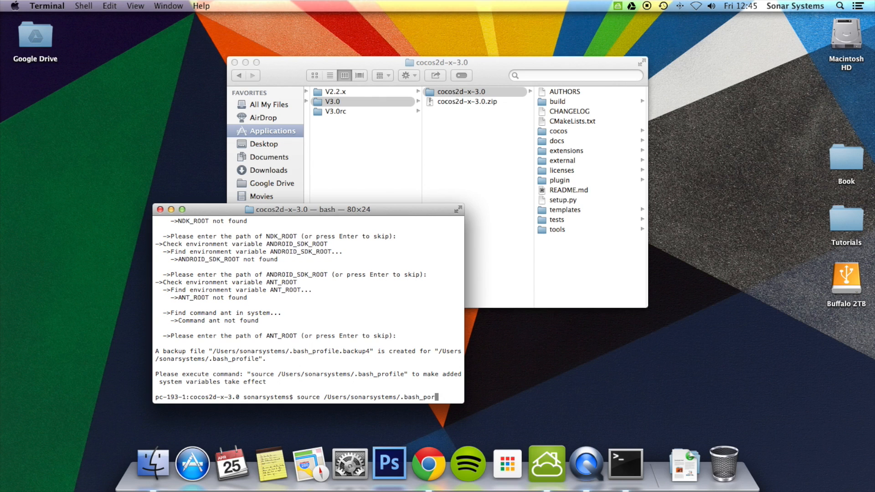
pyautogui.write('file')
pyautogui.write('python ./setup.py')
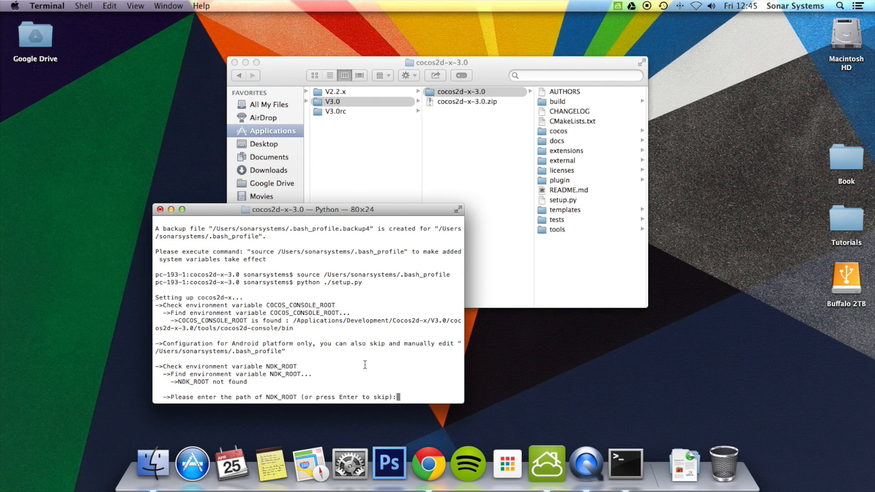
pyautogui.press('enter')
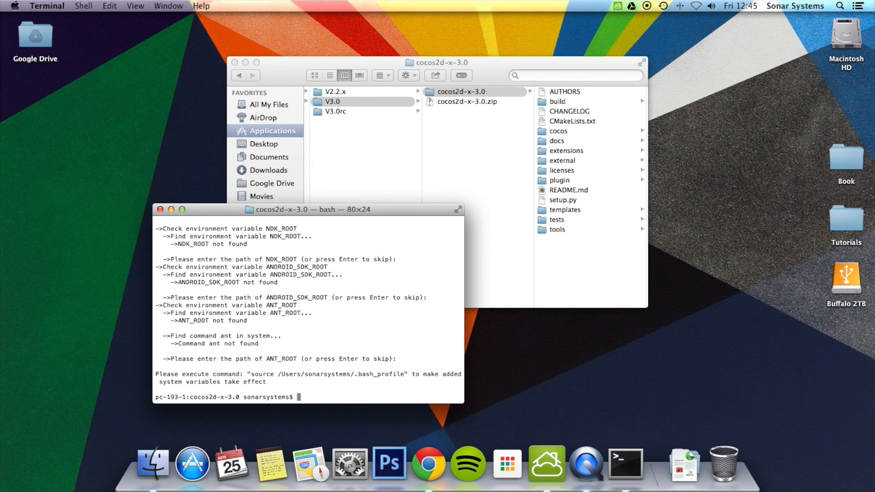
# Enter cocos new TutorialV3CPP -p learning.sonarsystems.tutorialv3cpp -l cpp -d at the prompt
pyautogui.write('cocos')
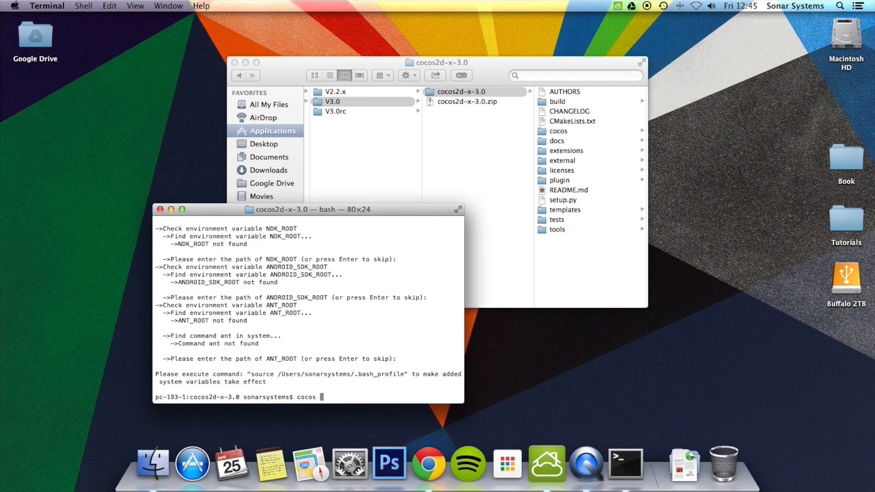
pyautogui.write('new')
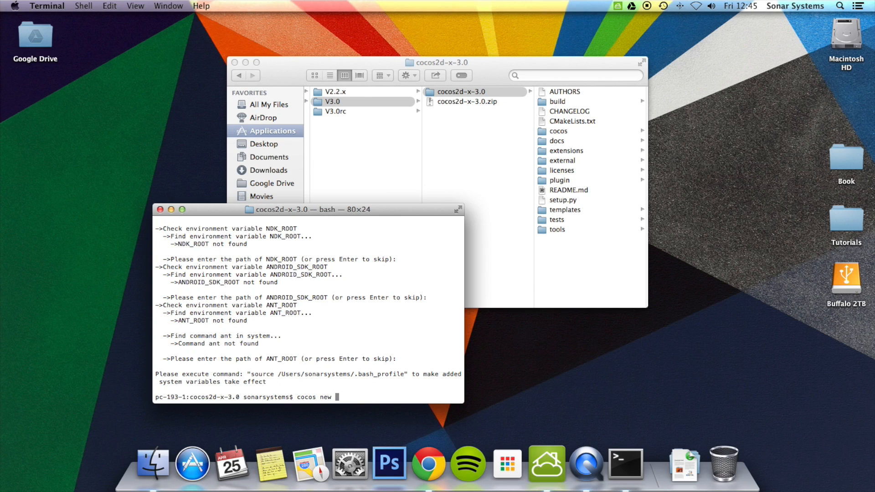
pyautogui.write('Tutorial')
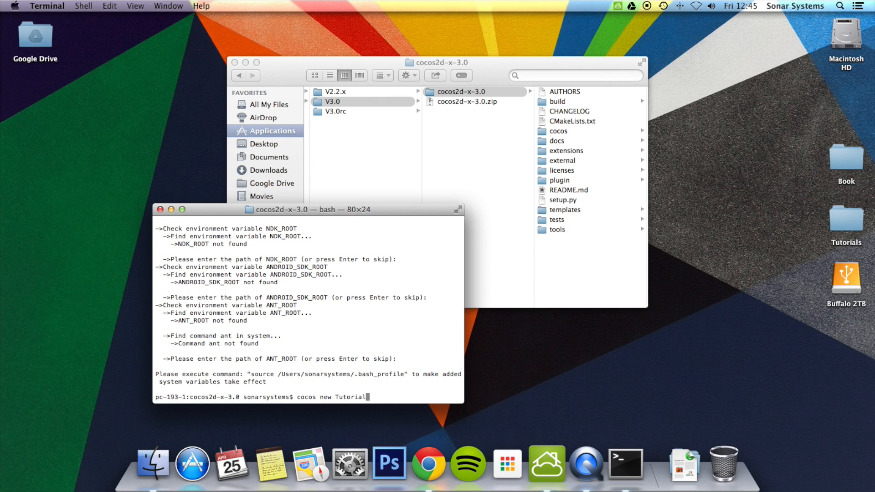
pyautogui.write('V3CPP')
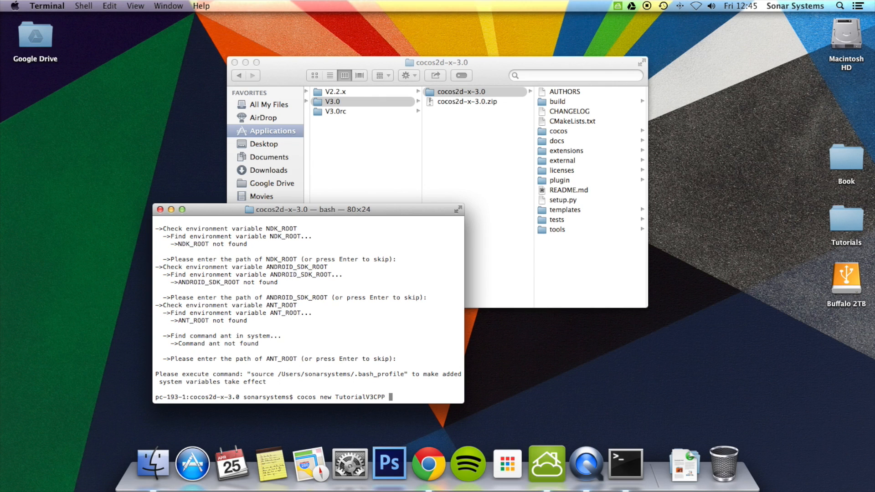
pyautogui.write('-')
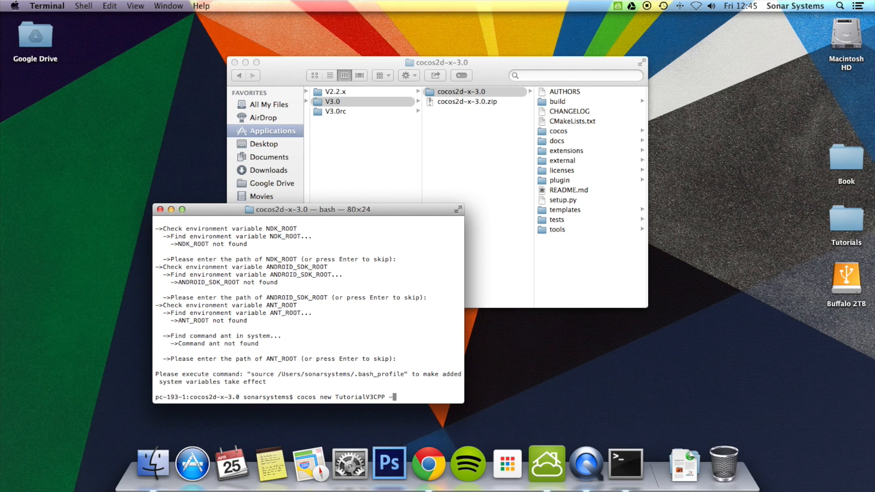
pyautogui.write('-p l')
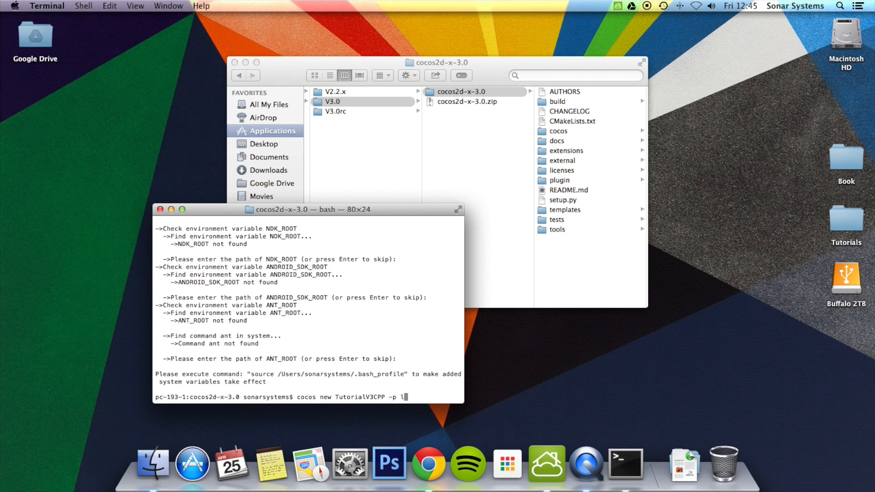
pyautogui.write('earning.sonarsystems')
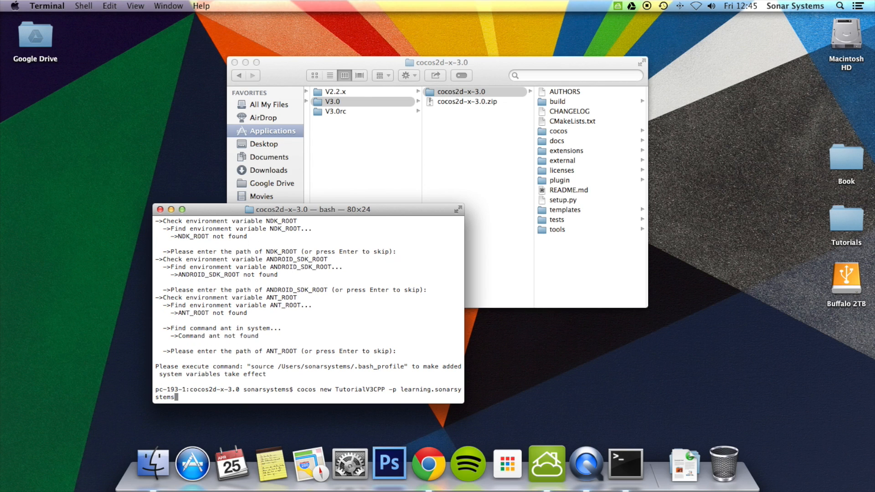
pyautogui.write('.tutorial')
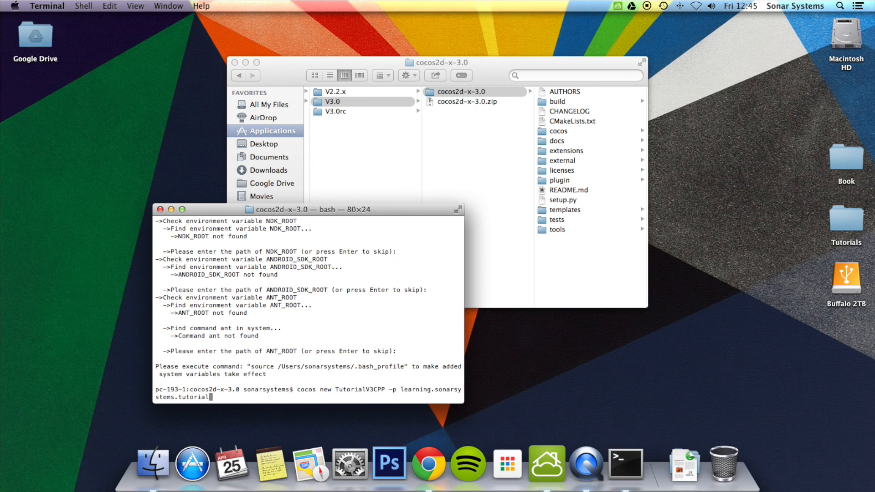
pyautogui.write('v3cpp -')
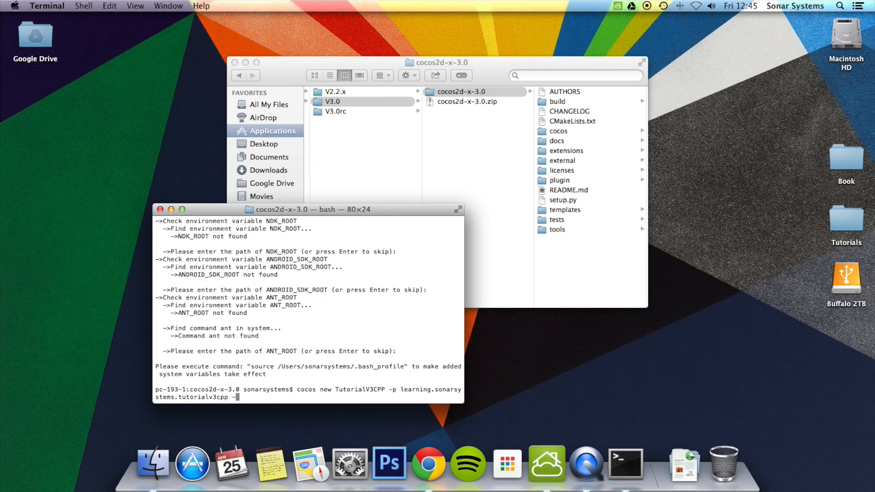
pyautogui.write('l')
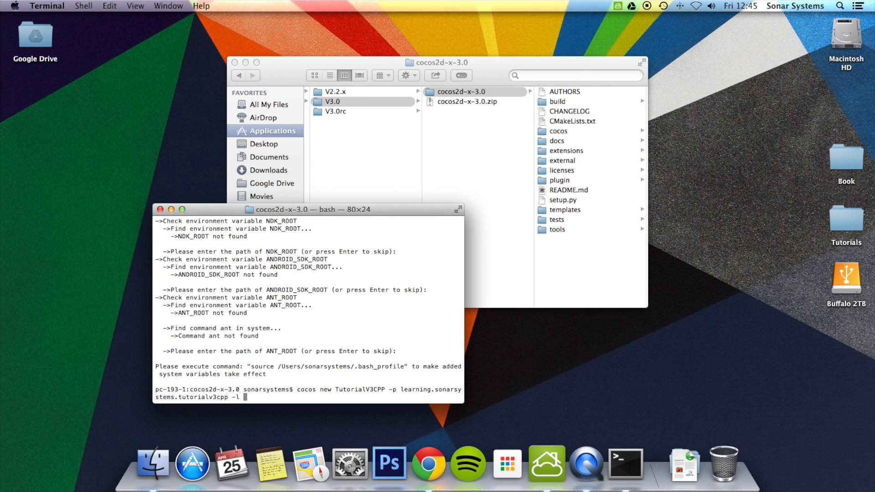
pyautogui.write('c')
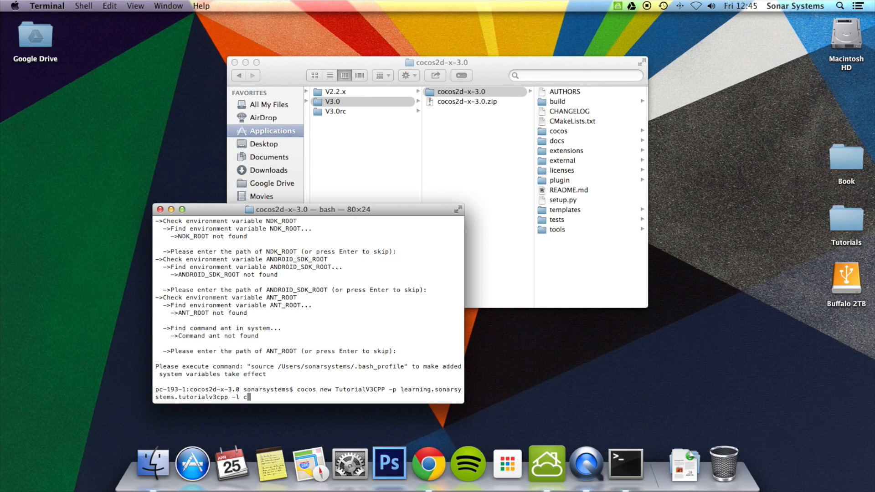
pyautogui.write('pp')
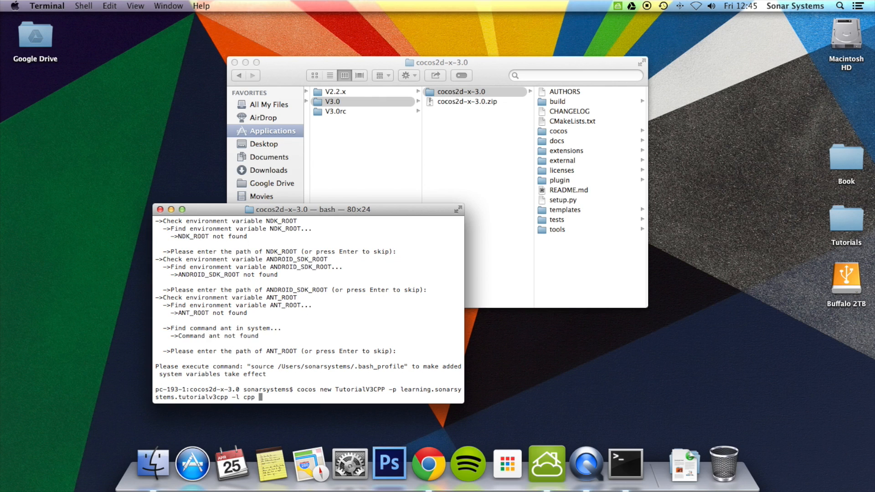
pyautogui.write('-d')
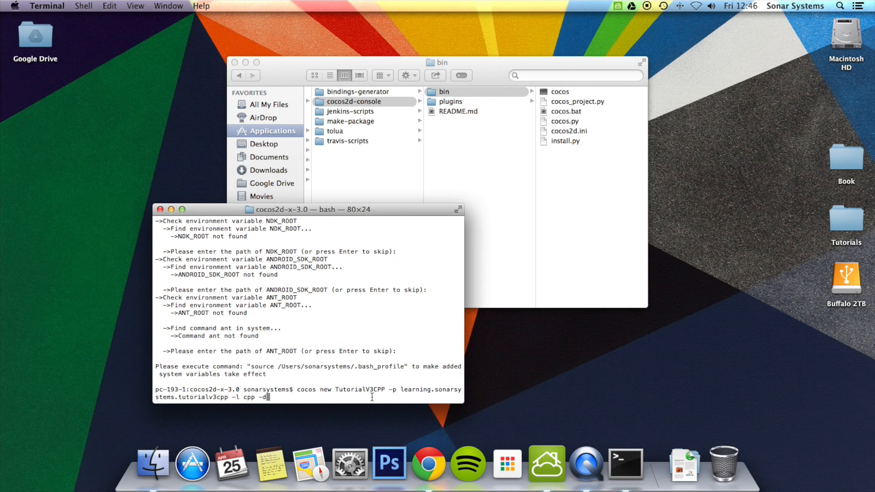
# Locate Macintosh HD > Users > sonarsystems in Finder and give /Users/sonarsystems/Desktop as the -d destination
pyautogui.moveTo(307, 209); pyautogui.dragTo(519, 170)
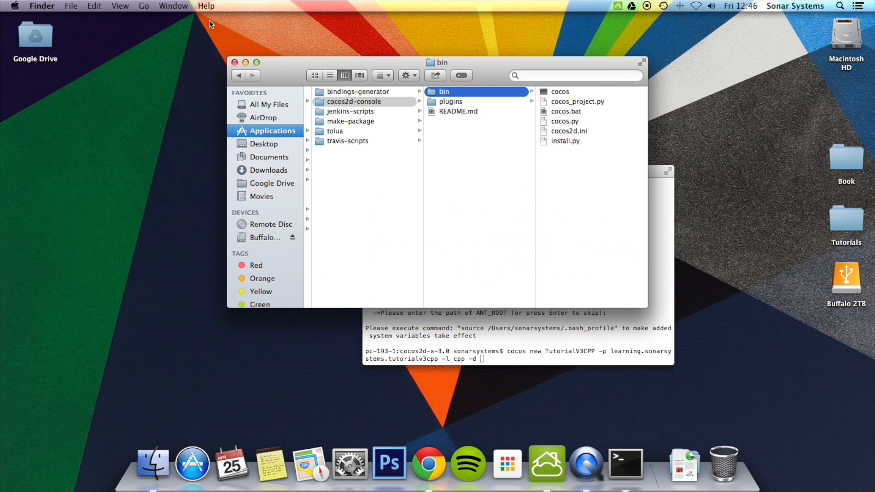
pyautogui.click(143, 6)
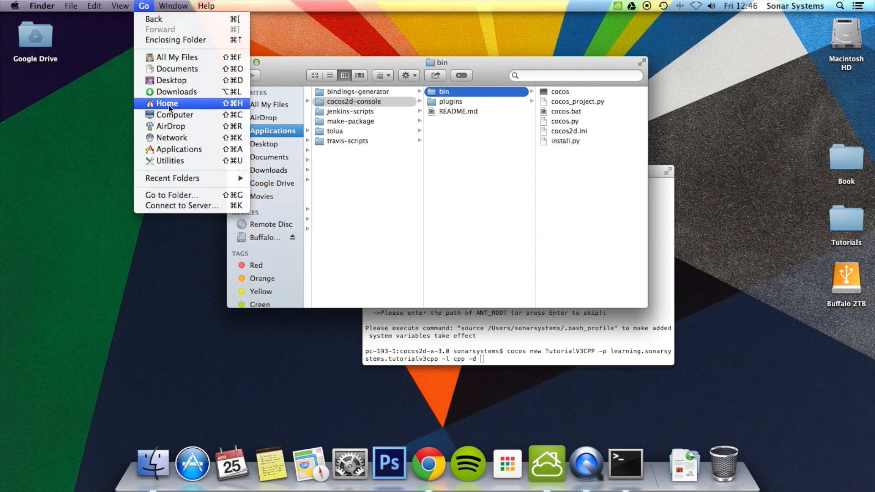
pyautogui.click(176, 114)
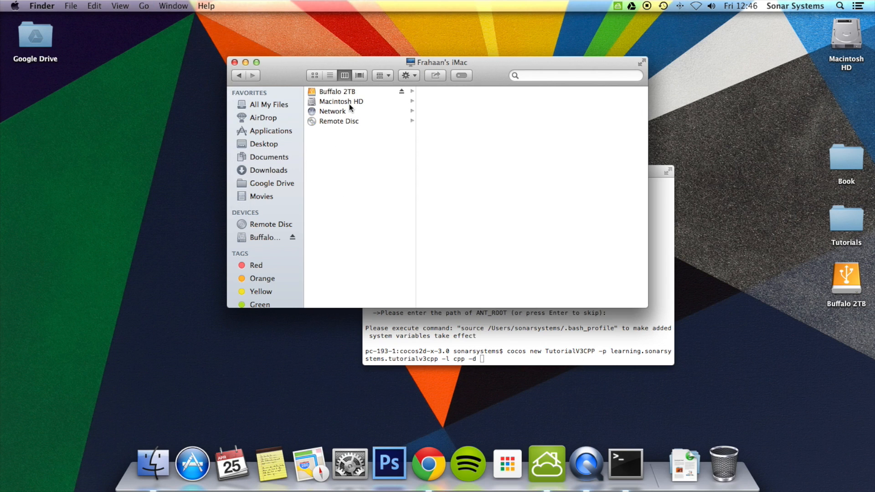
pyautogui.click(341, 101)
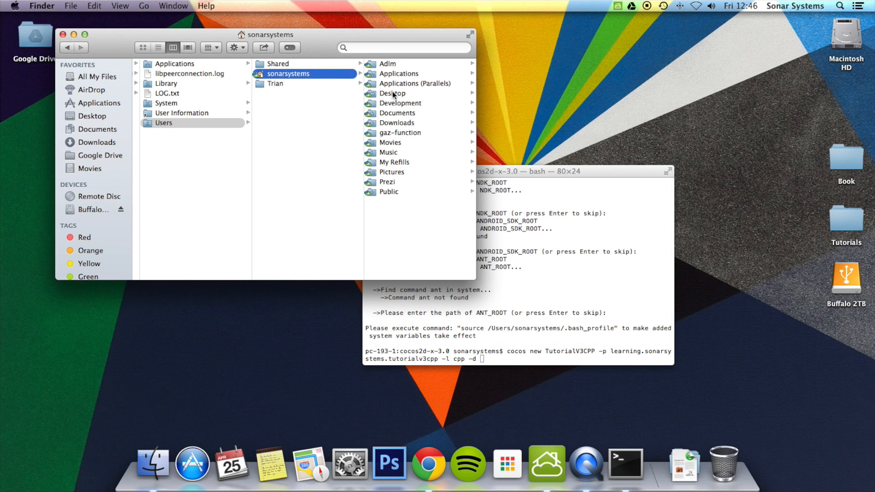
pyautogui.write('/Users/sonarsystems/Desktop')
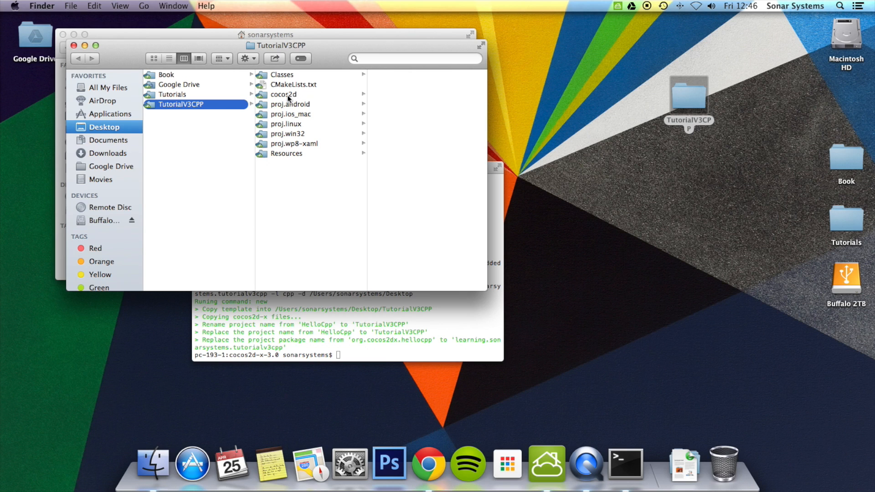
pyautogui.moveTo(320, 103)
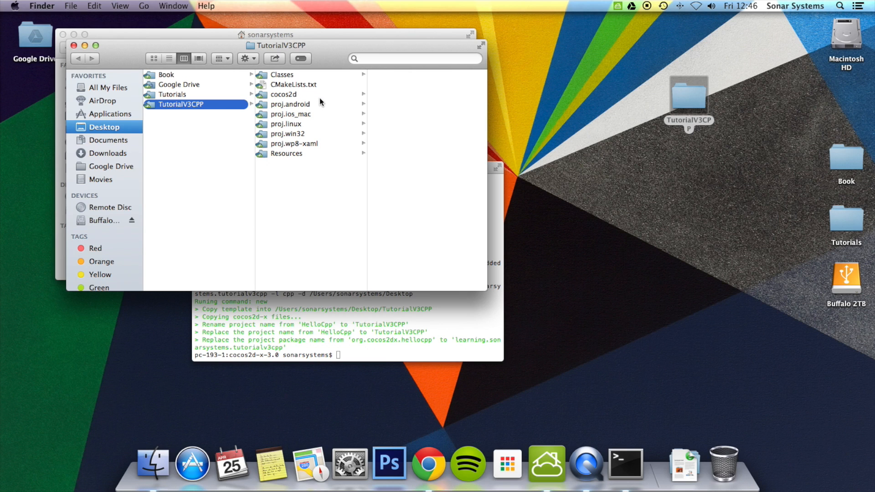
pyautogui.moveTo(695, 93)
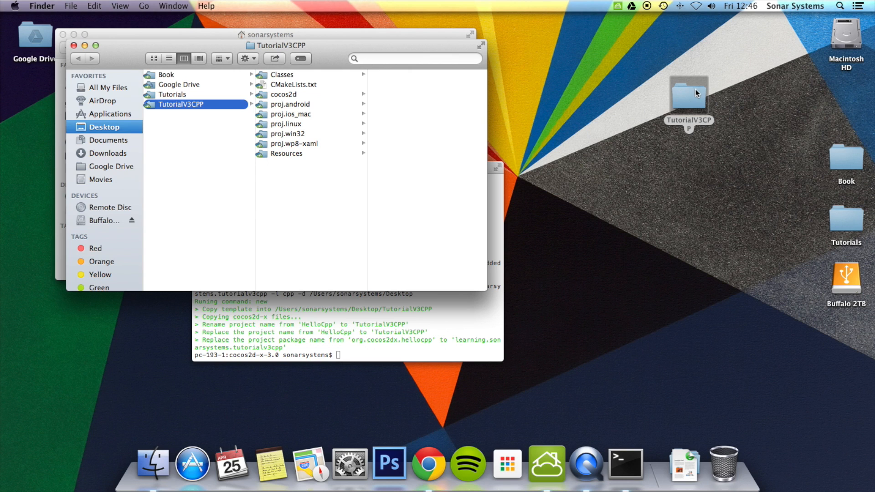
# Open TutorialV3CPP.xcodeproj from the project's proj.ios_mac folder
pyautogui.click(289, 114)
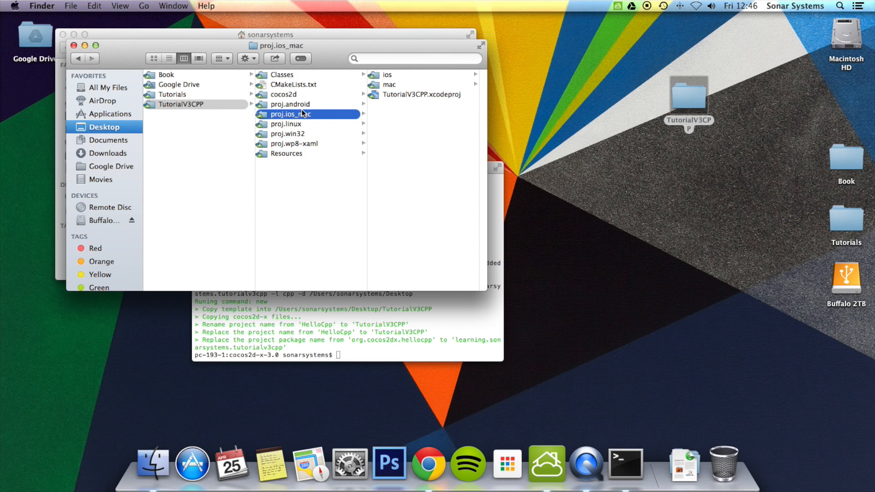
pyautogui.moveTo(414, 100)
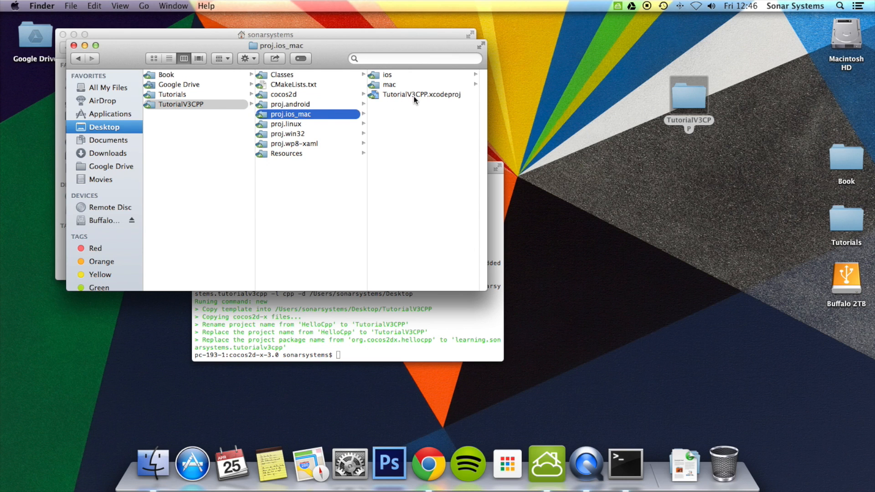
pyautogui.doubleClick(421, 94)
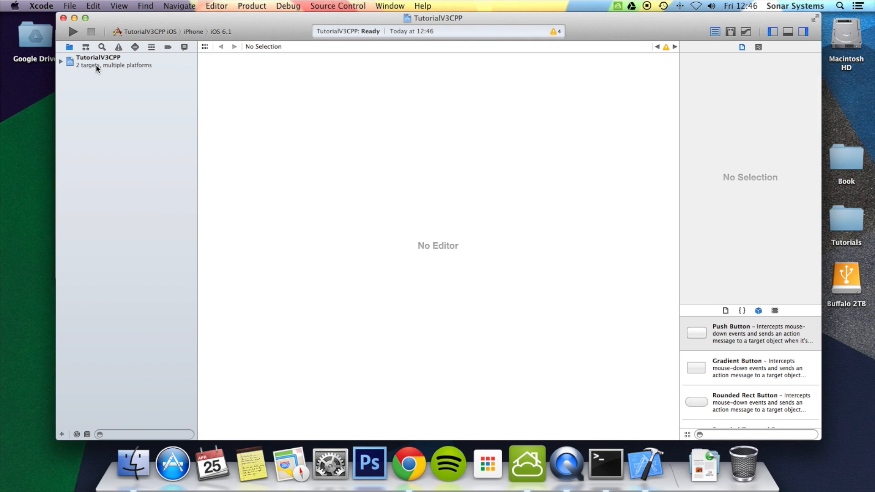
# Run the TutorialV3CPP iOS scheme on the iPhone simulator from Xcode
pyautogui.click(73, 32)
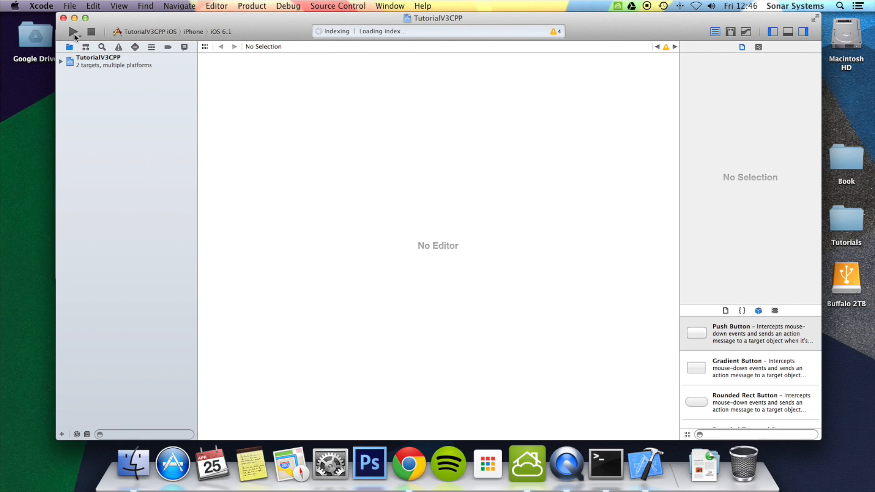
pyautogui.click(73, 31)
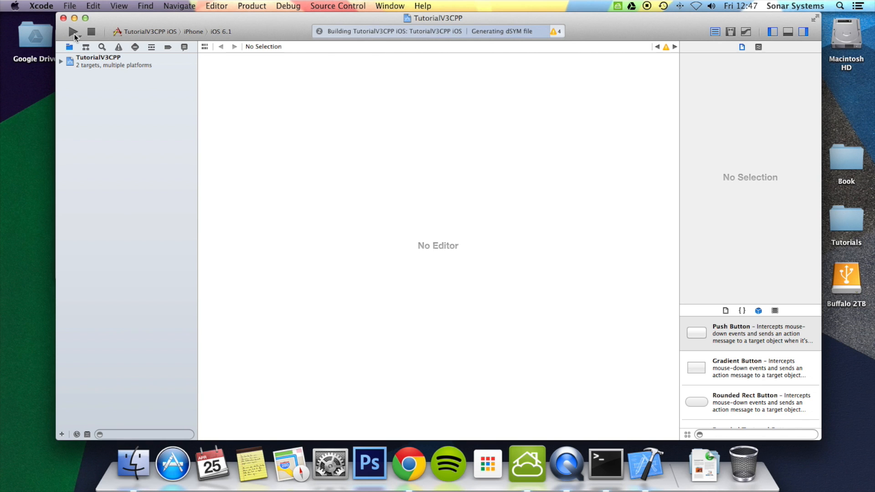
pyautogui.click(73, 31)
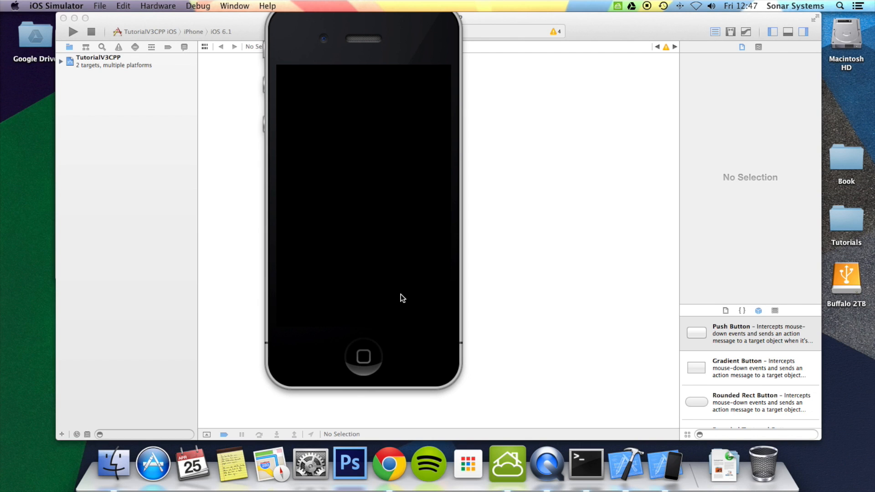
# View the running app showing the cocos2d-x splash screen in the iOS Simulator
pyautogui.click(73, 31)
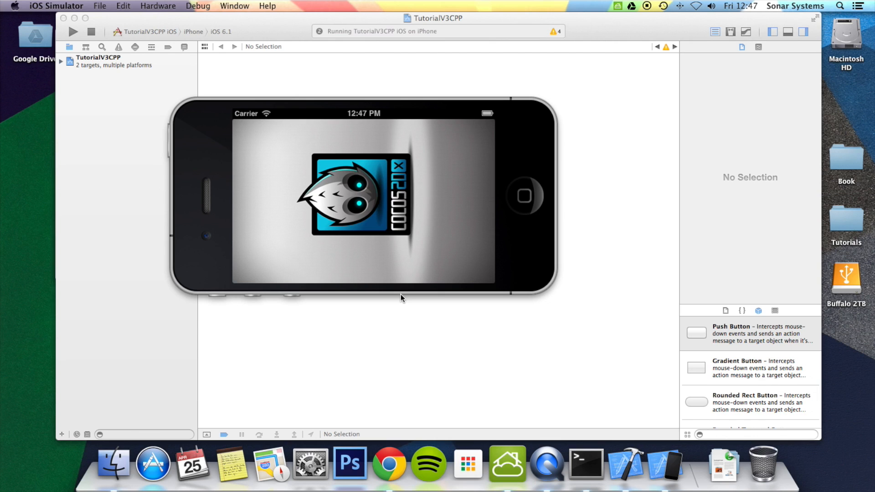